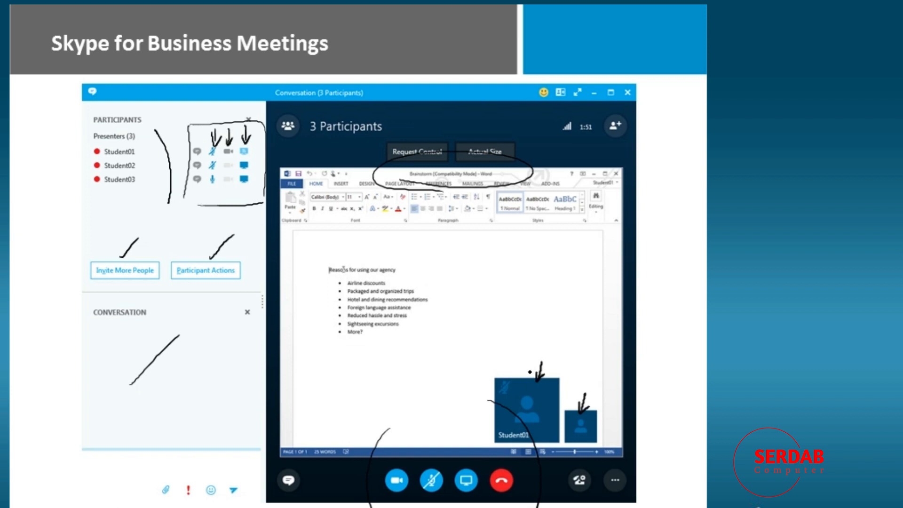
Advance to the Impromptu and Scheduled Meetings slide and ink arrows at the calendar icon and Meet Now.
key(Right)
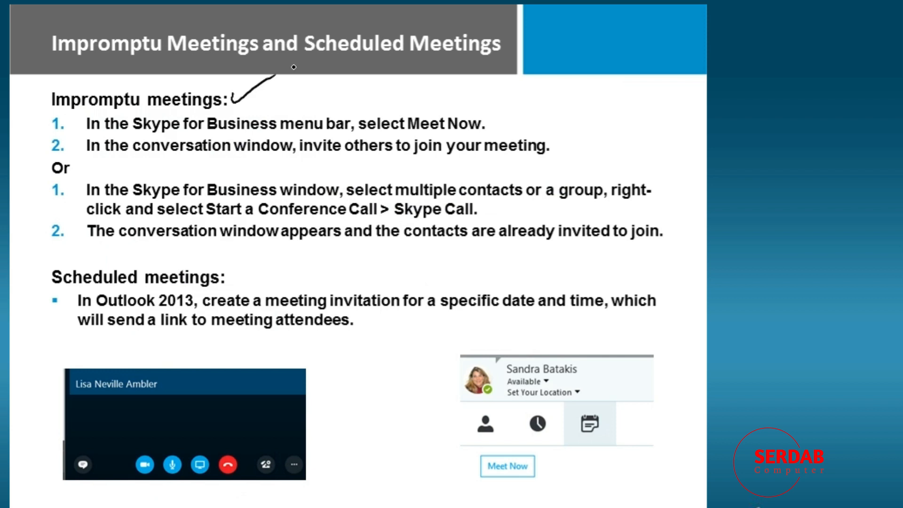
drag(616, 374, 602, 403)
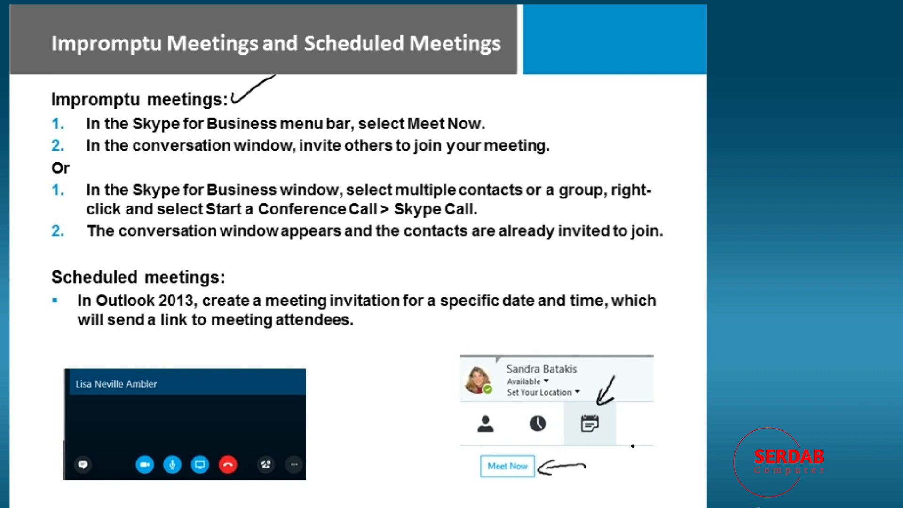
drag(182, 159, 280, 155)
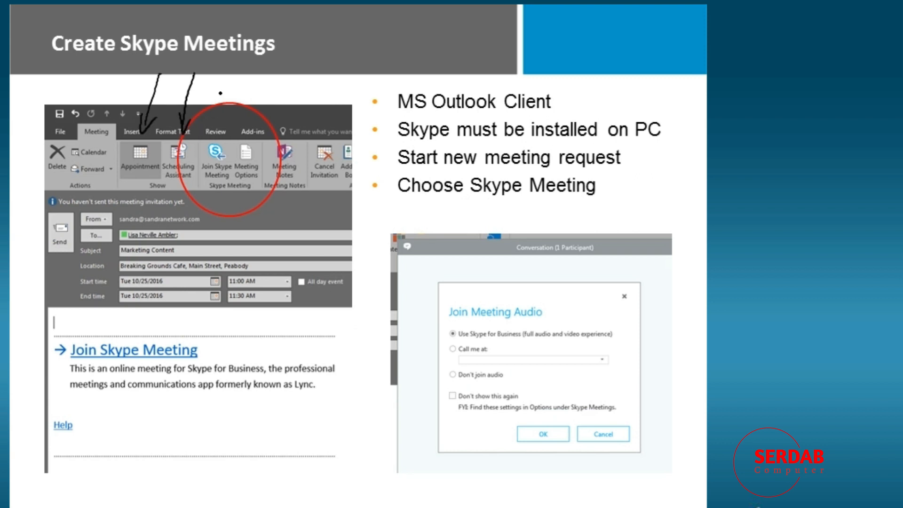
mouse_move(246, 70)
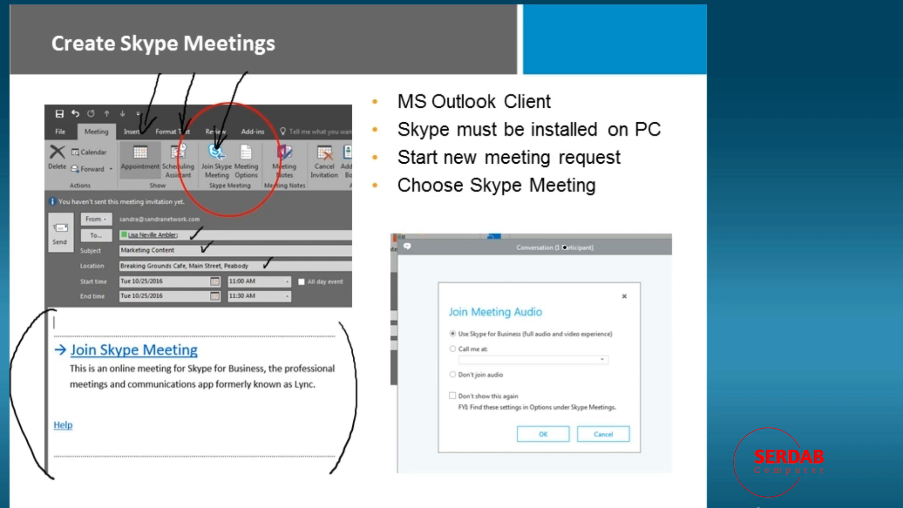
Ink marks over the Join Meeting Audio dialog, then advance to the Use the Whiteboard slide.
drag(565, 248, 513, 306)
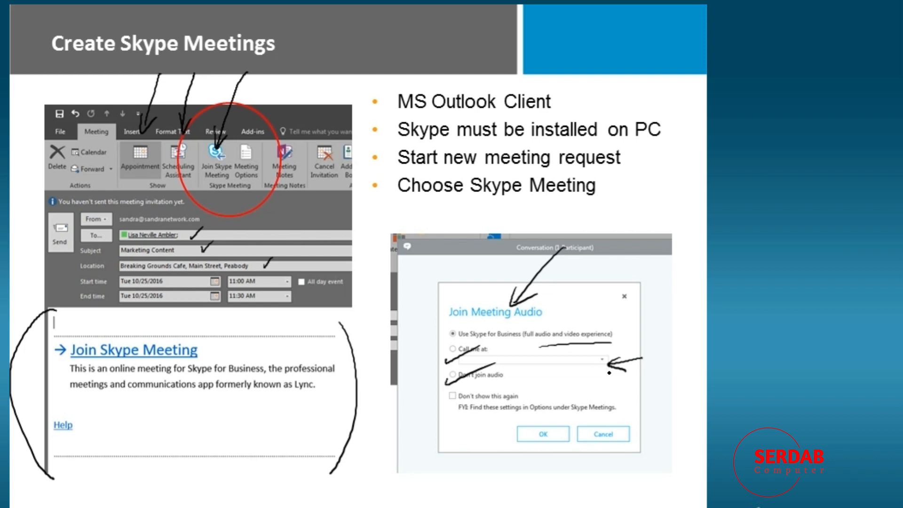
key(Right)
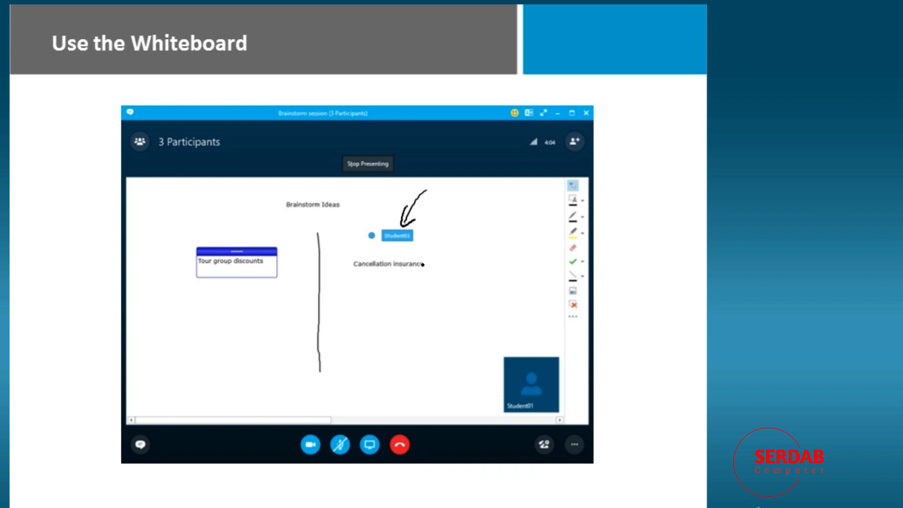
Ink arrows from the Tour group discounts note to Student01, plus another mark.
drag(219, 204, 231, 248)
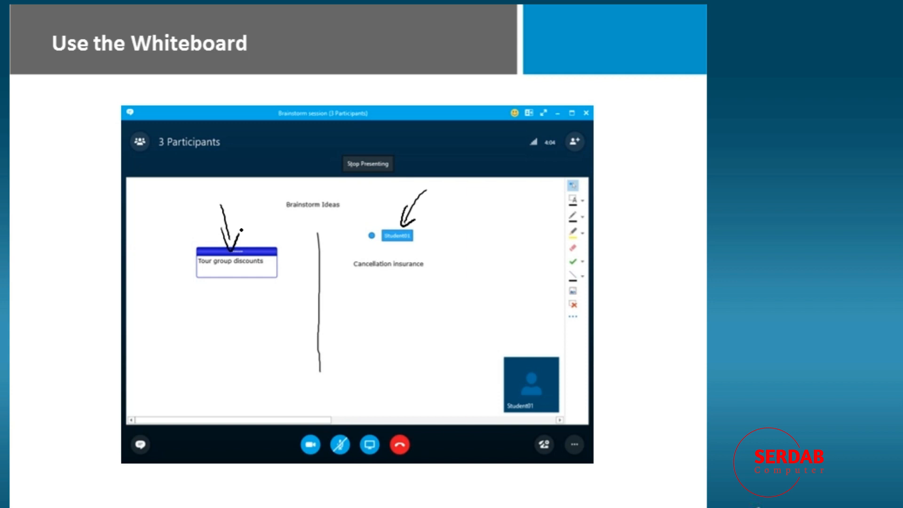
drag(415, 294, 397, 369)
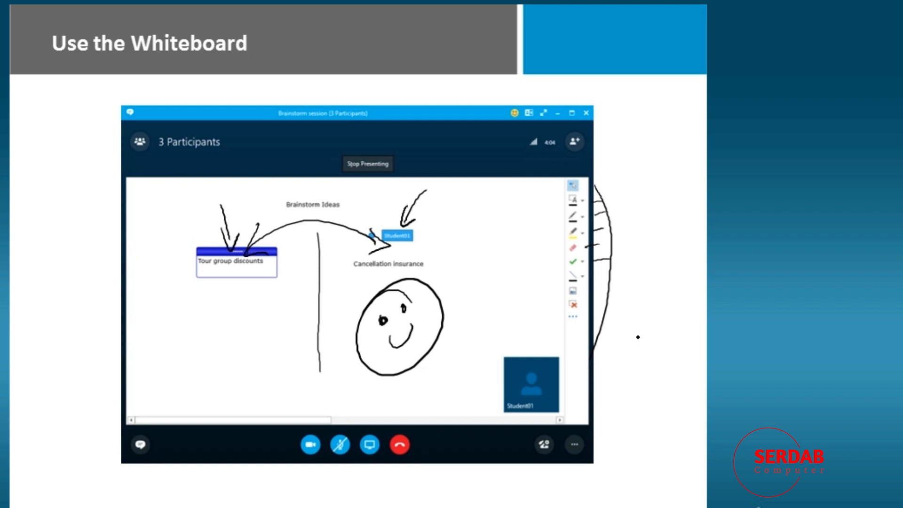
mouse_move(460, 22)
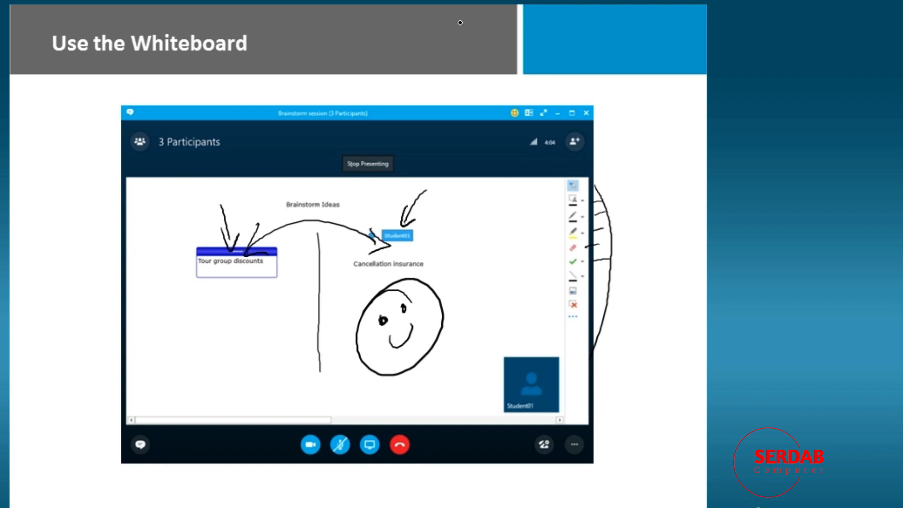
drag(459, 24, 371, 162)
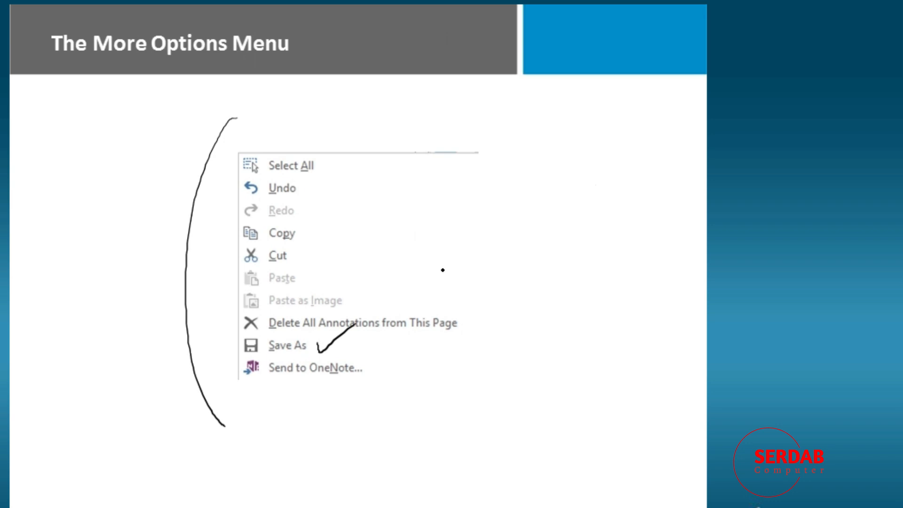
Ink a mark over the More Options menu picture.
drag(426, 336, 363, 380)
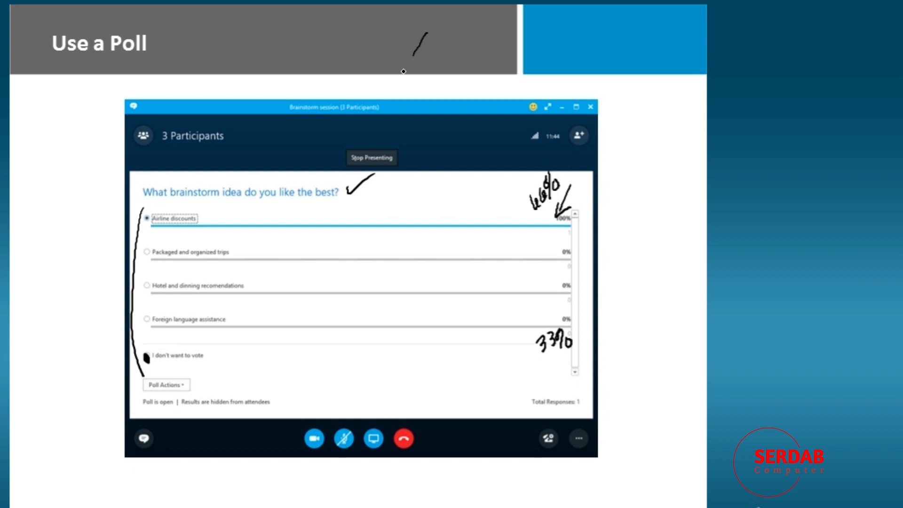
Ink annotations over the poll results.
drag(424, 32, 373, 146)
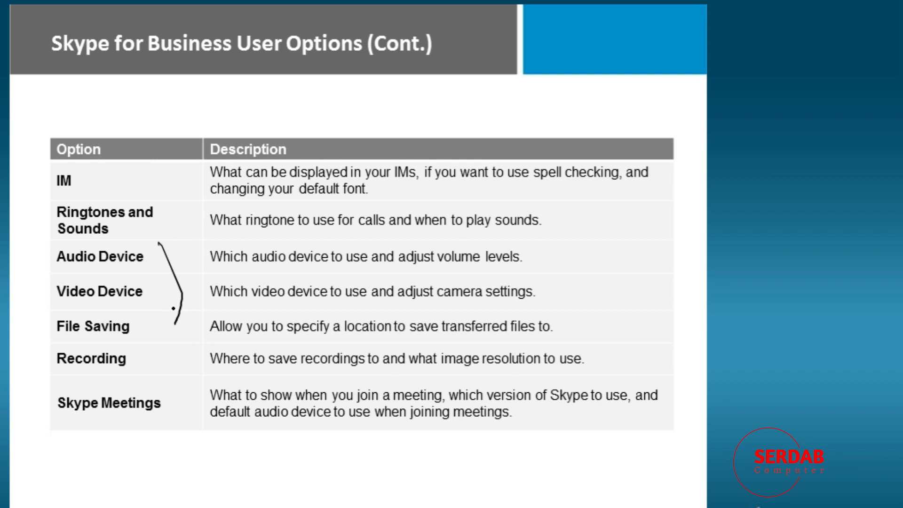
Advance past User Options (Cont.) to the Office 365 Administrator Settings slide.
key(Right)
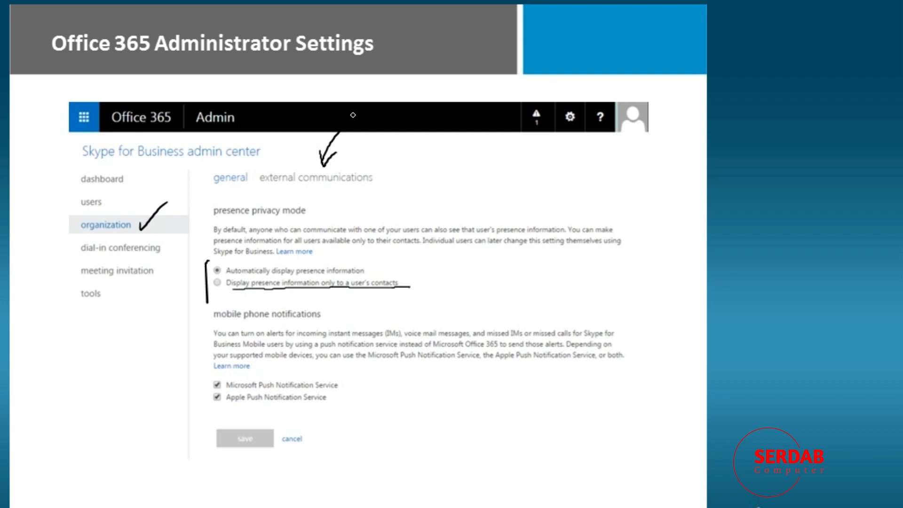
Move from Administrator Settings to the Skype for Business Help slide.
click(599, 117)
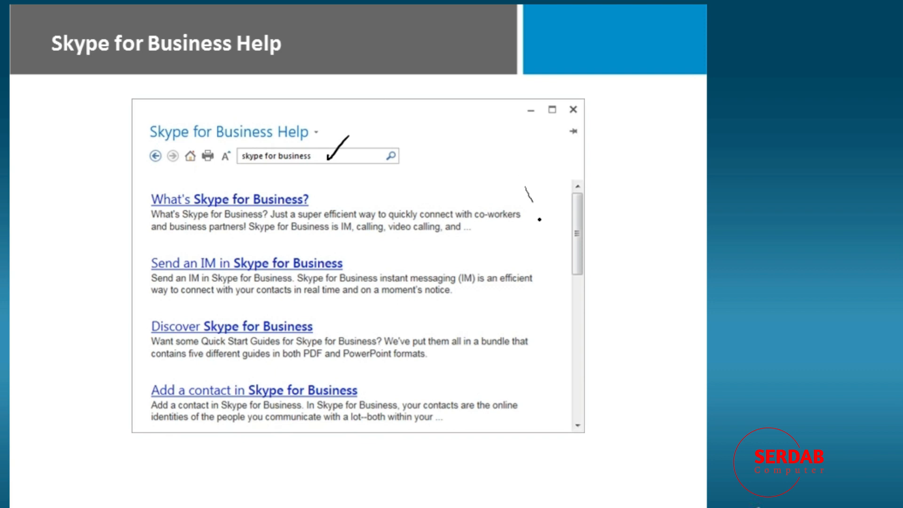
Ink a mark beside the search box on the Help slide.
drag(527, 190, 507, 458)
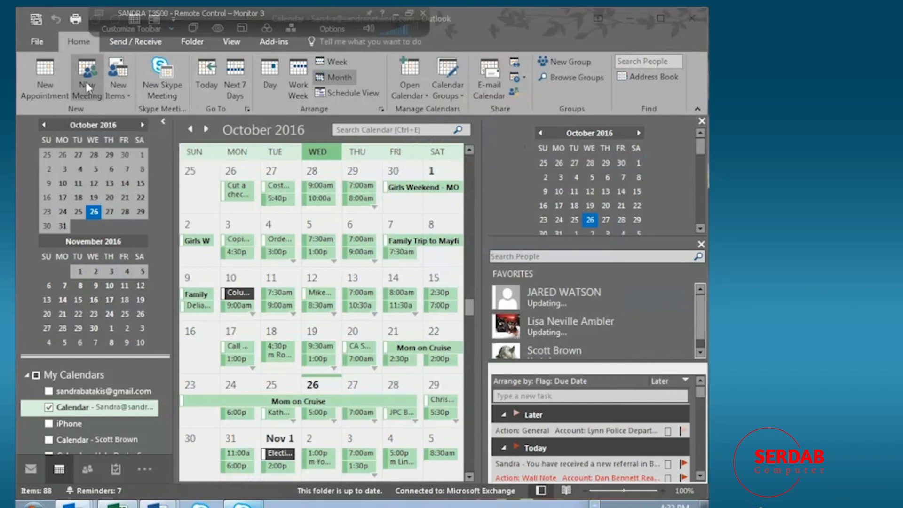
Start a new meeting invitation from the October 2016 calendar.
click(87, 79)
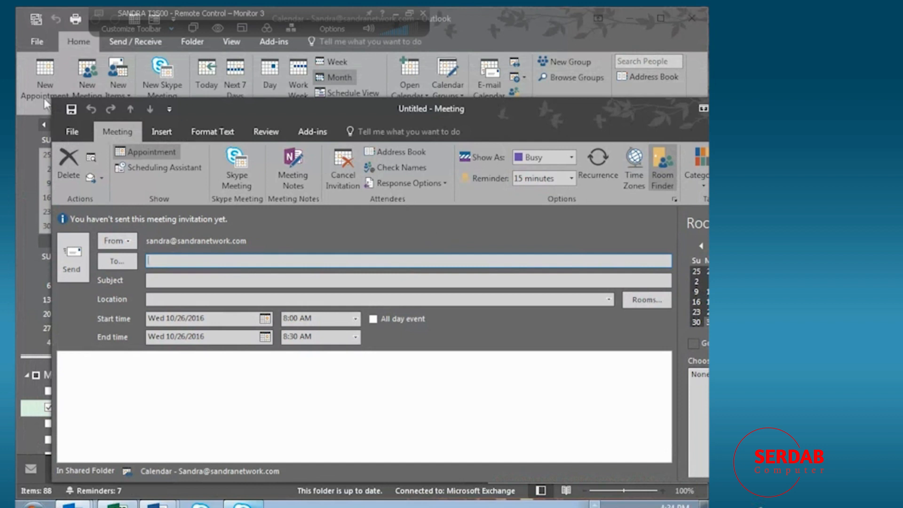
mouse_move(87, 80)
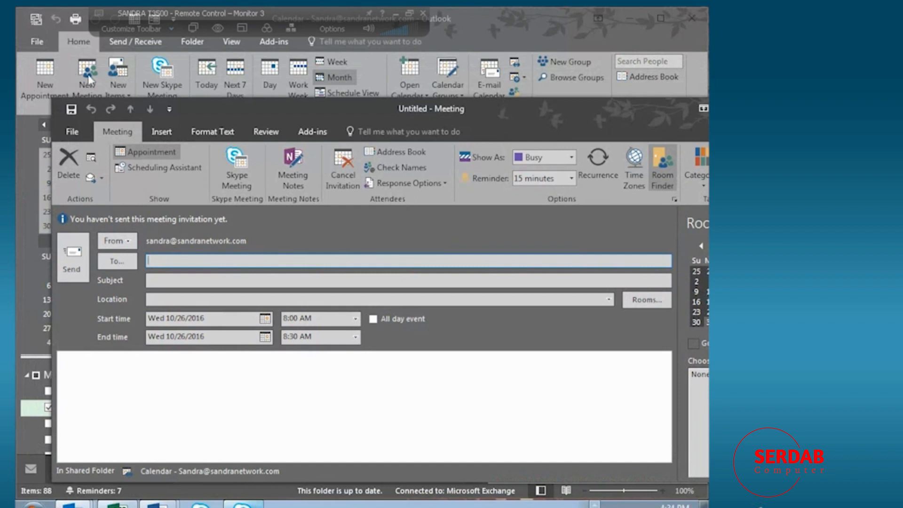
mouse_move(169, 80)
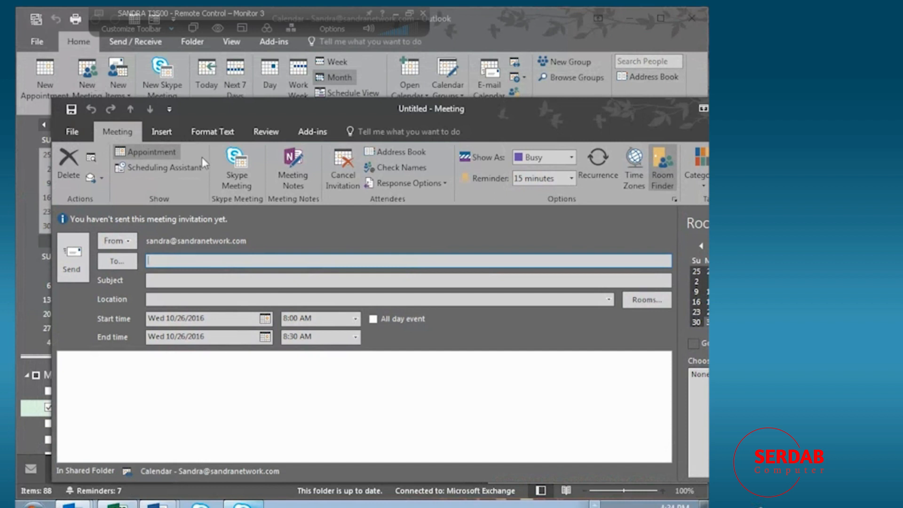
mouse_move(236, 167)
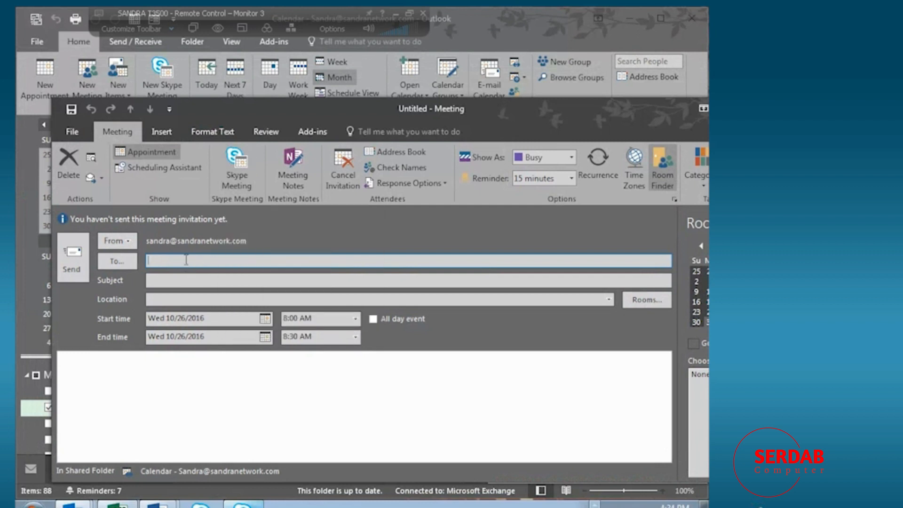
Invite Lisa, with subject 'IP Office Training' and location 'Winchester'.
text(lisa)
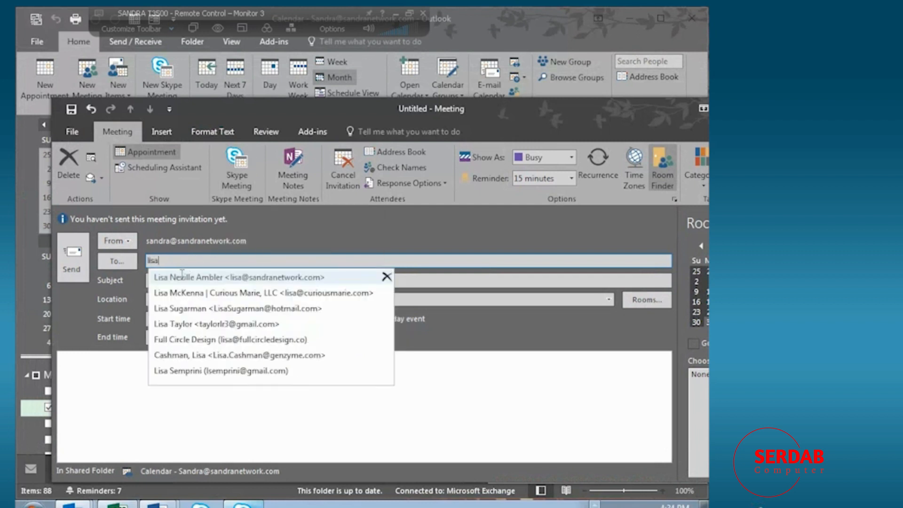
click(238, 277)
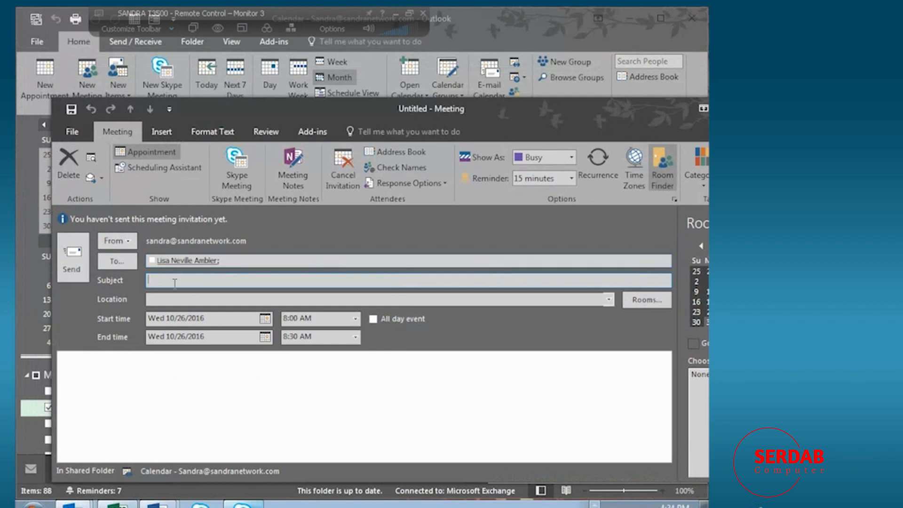
text(IP Office Training)
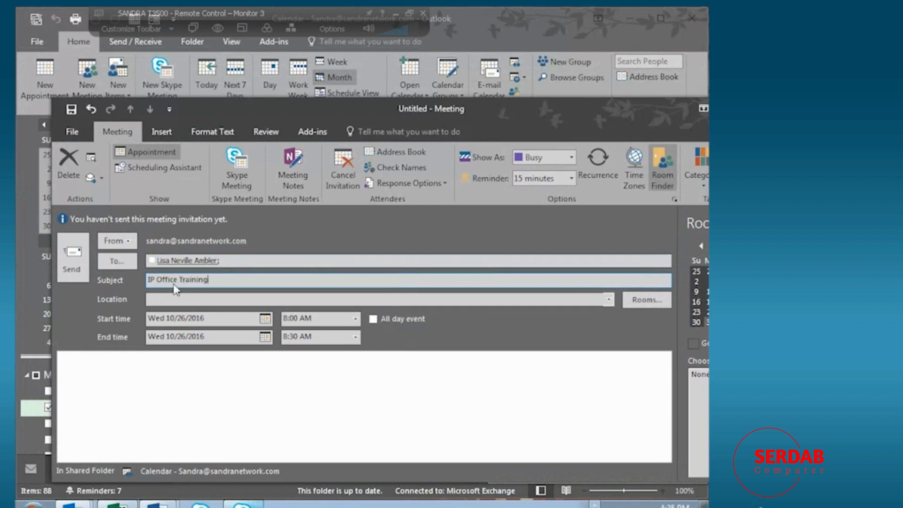
click(377, 299)
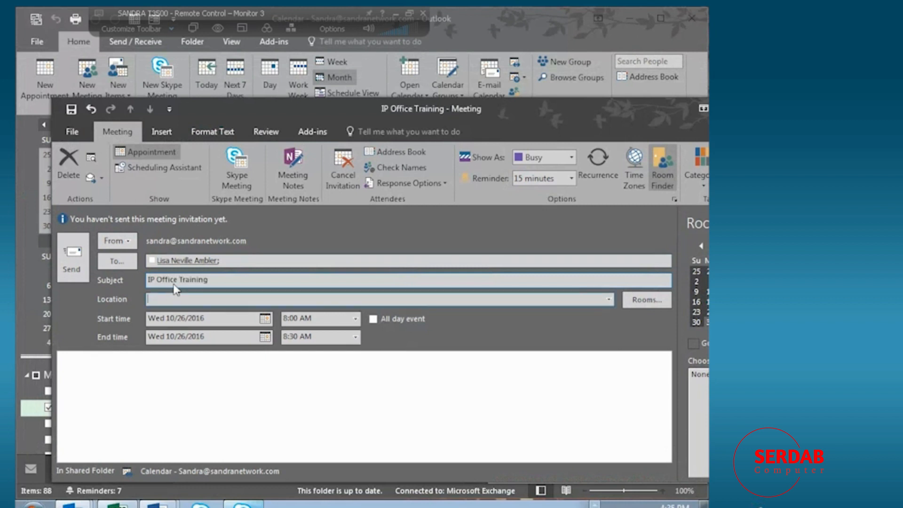
text(Winch)
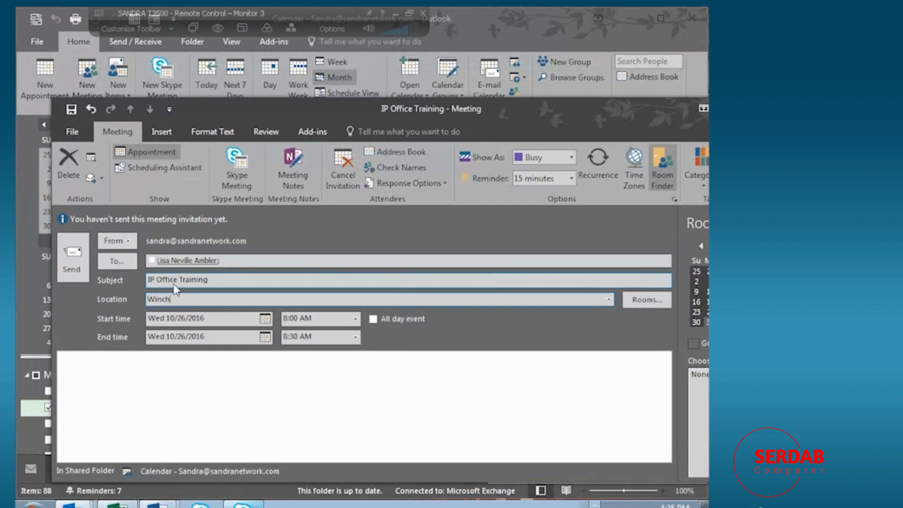
text(ester)
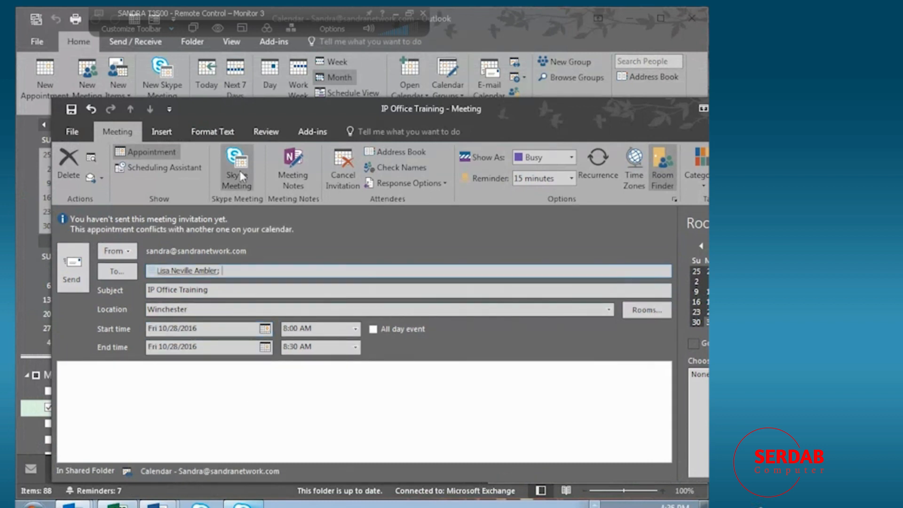
Add a Join Skype Meeting link with the note "You can your own text here.".
click(235, 167)
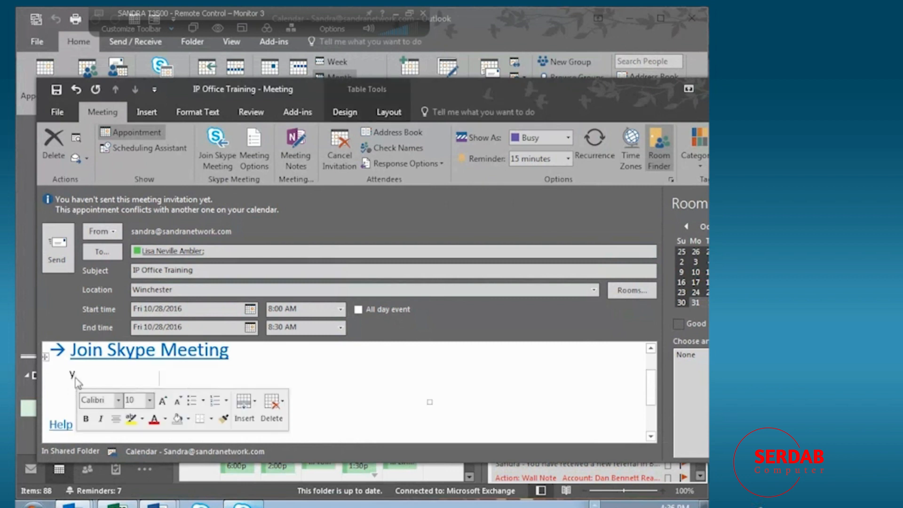
text(You can your own text)
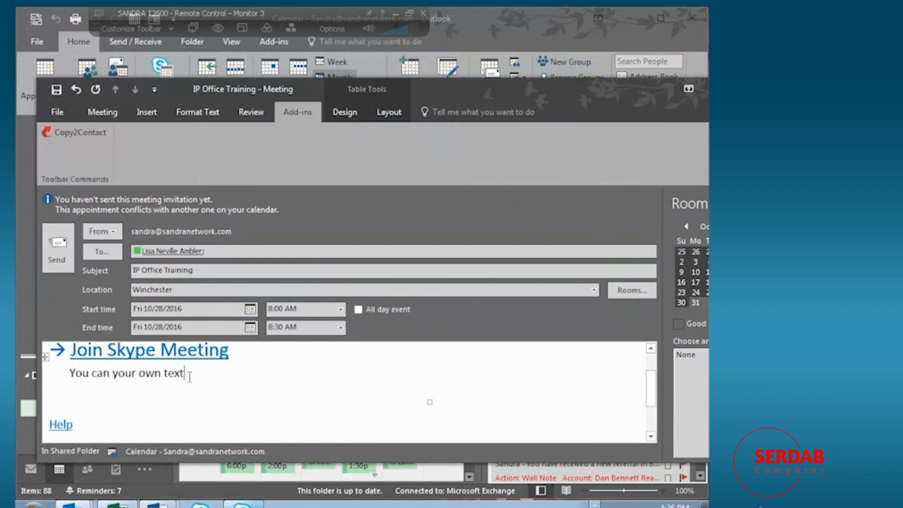
text(here.)
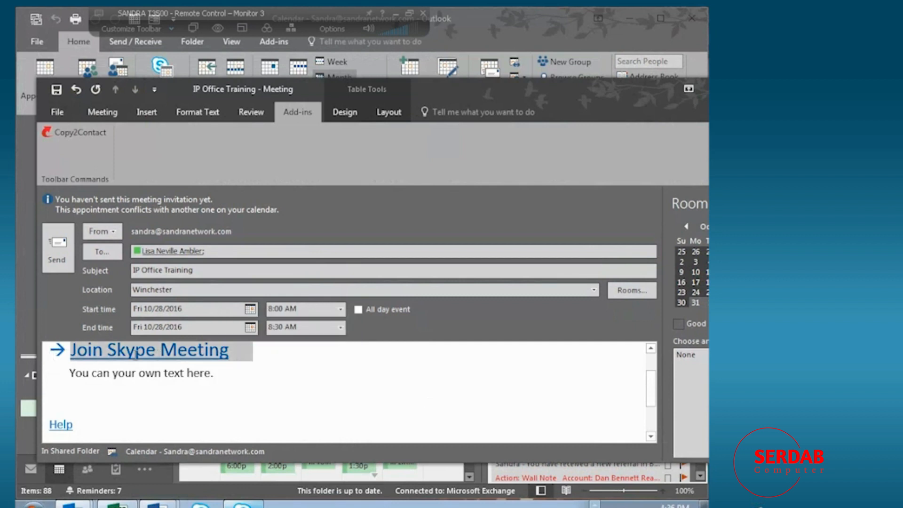
click(330, 405)
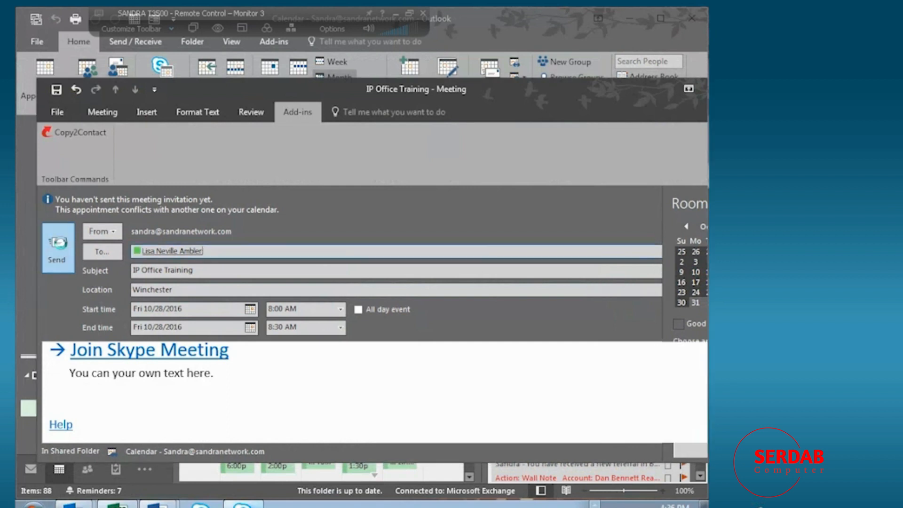
Send the IP Office Training invite and select it in the October 28 day view.
click(57, 246)
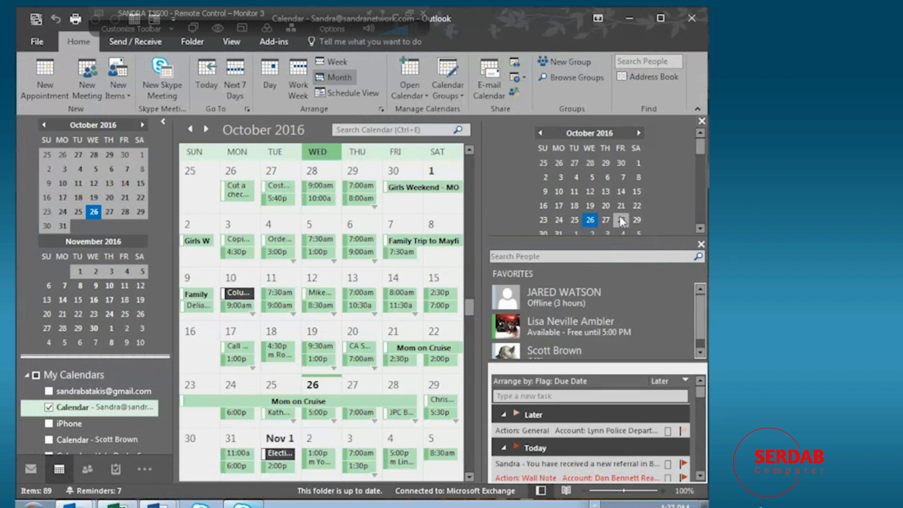
mouse_move(406, 387)
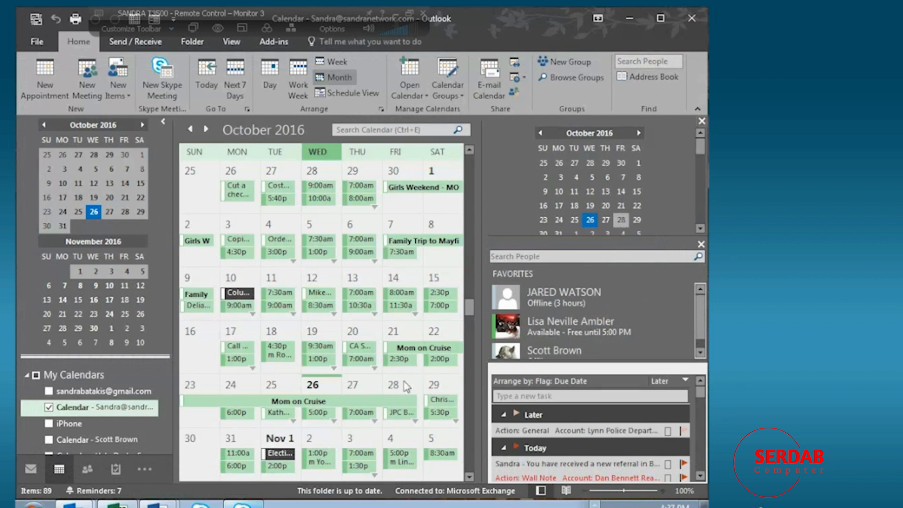
click(400, 413)
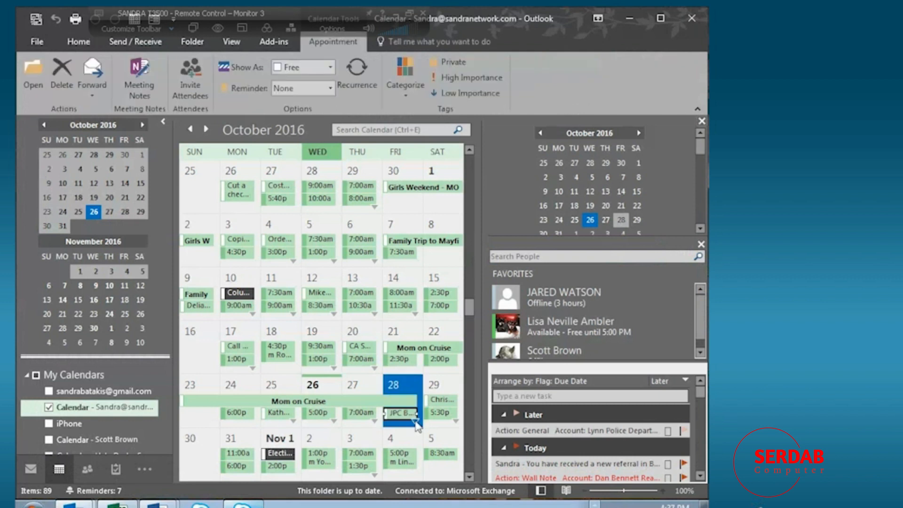
double_click(393, 385)
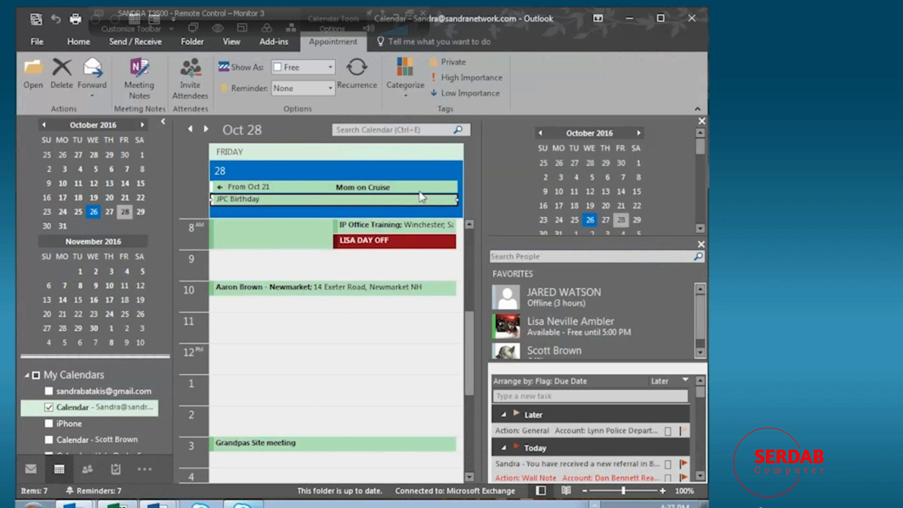
mouse_move(264, 425)
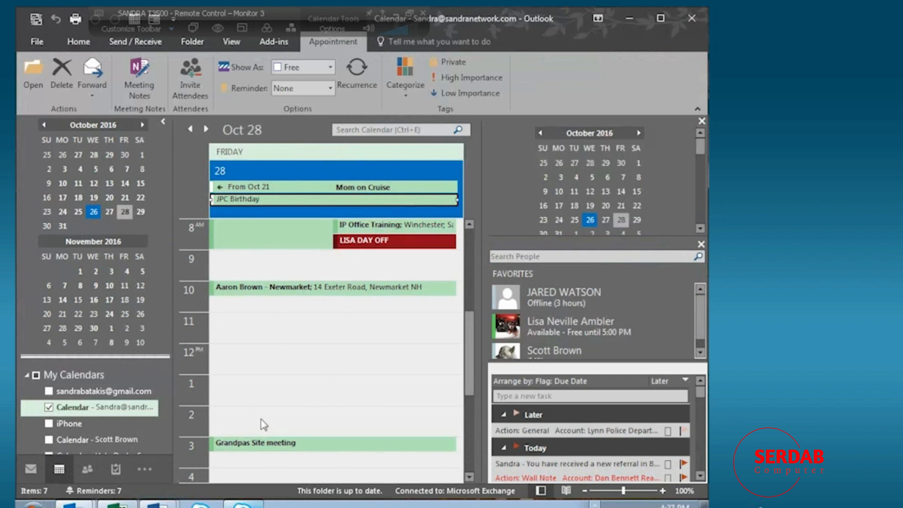
mouse_move(392, 225)
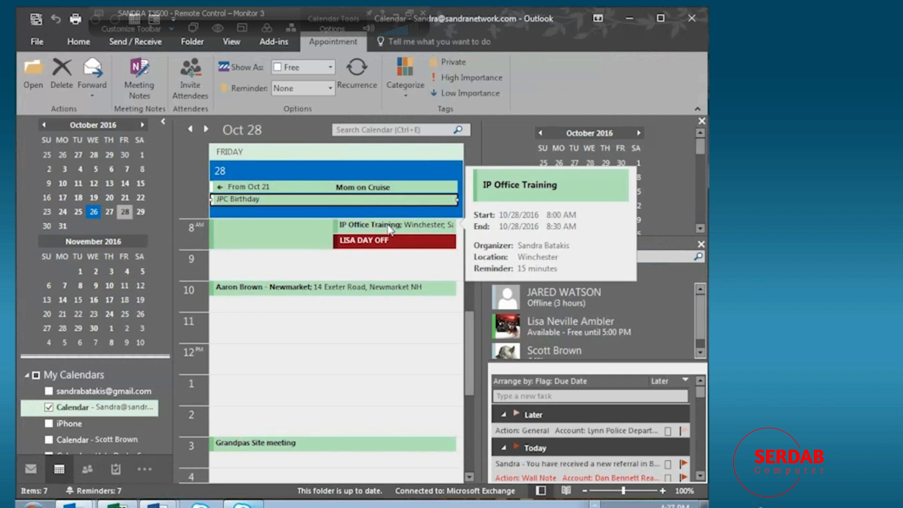
click(393, 225)
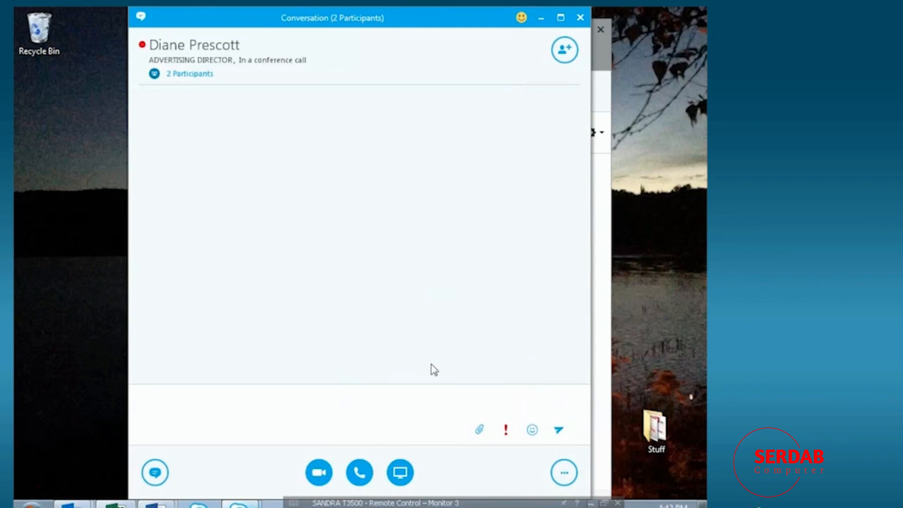
mouse_move(277, 204)
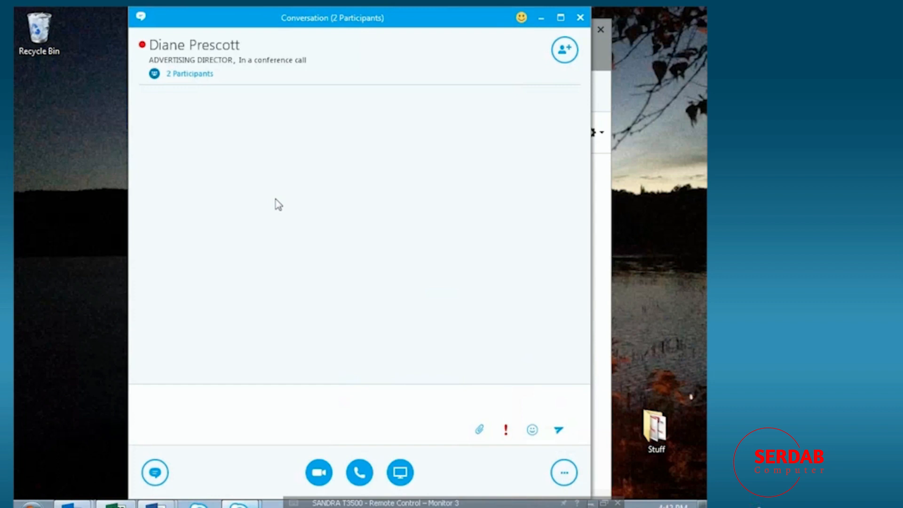
mouse_move(449, 391)
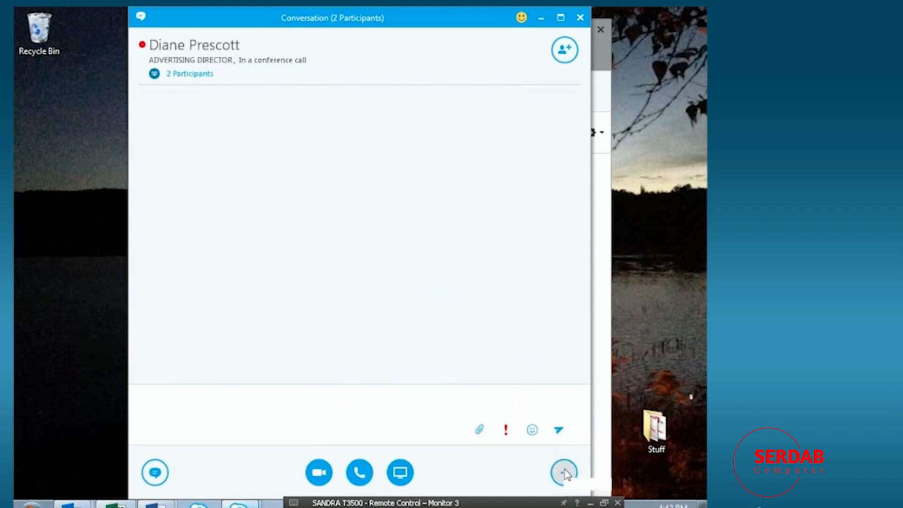
Open the More Options menu in the Diane Prescott conversation.
click(564, 472)
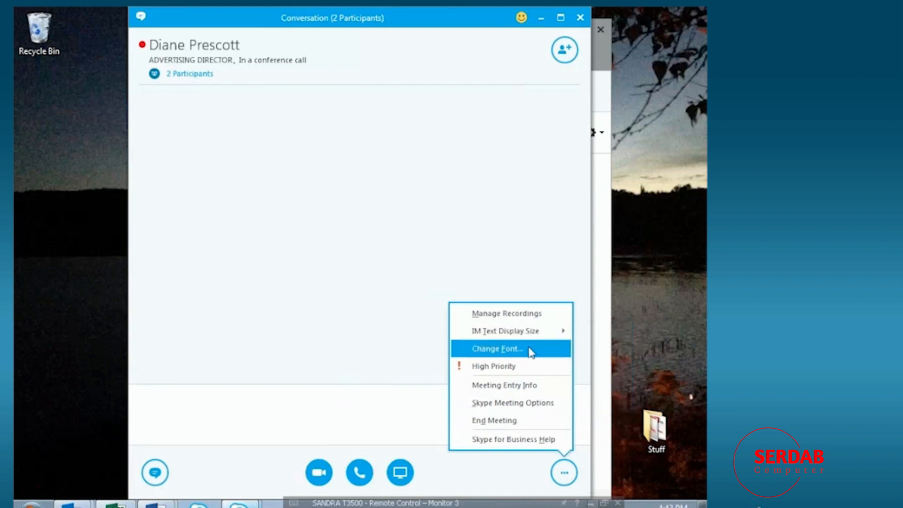
mouse_move(518, 366)
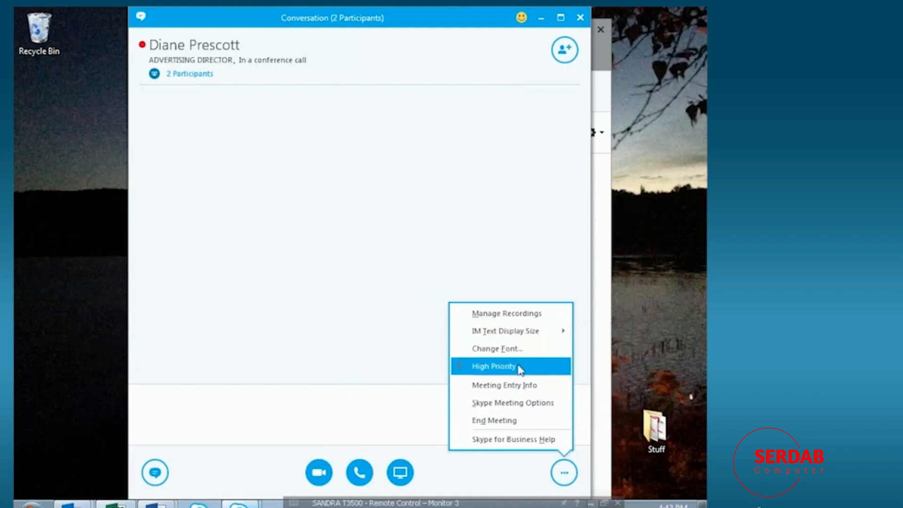
mouse_move(521, 389)
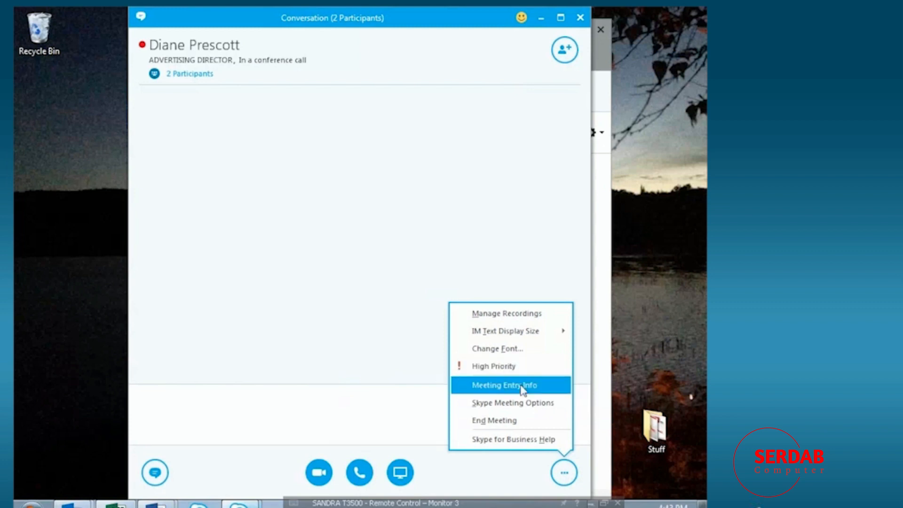
View the Meeting Entry Info with conference ID and link, then close it.
click(504, 385)
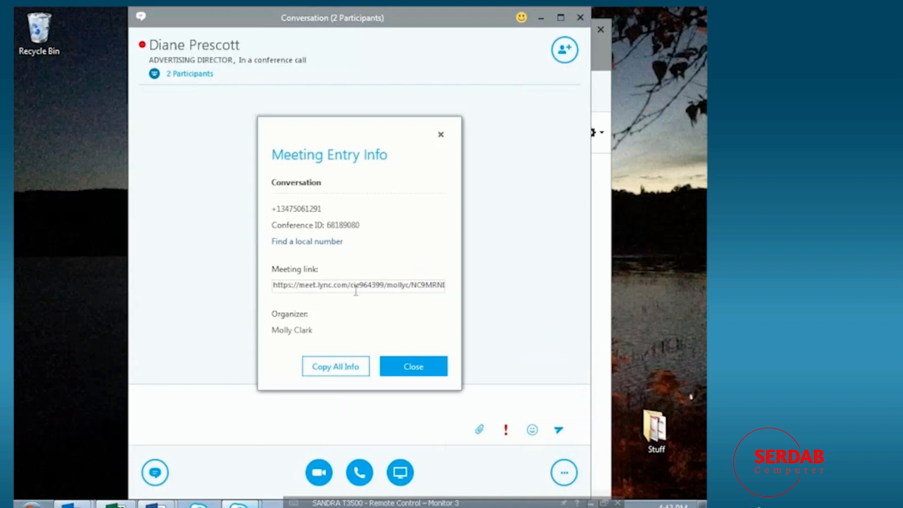
click(413, 367)
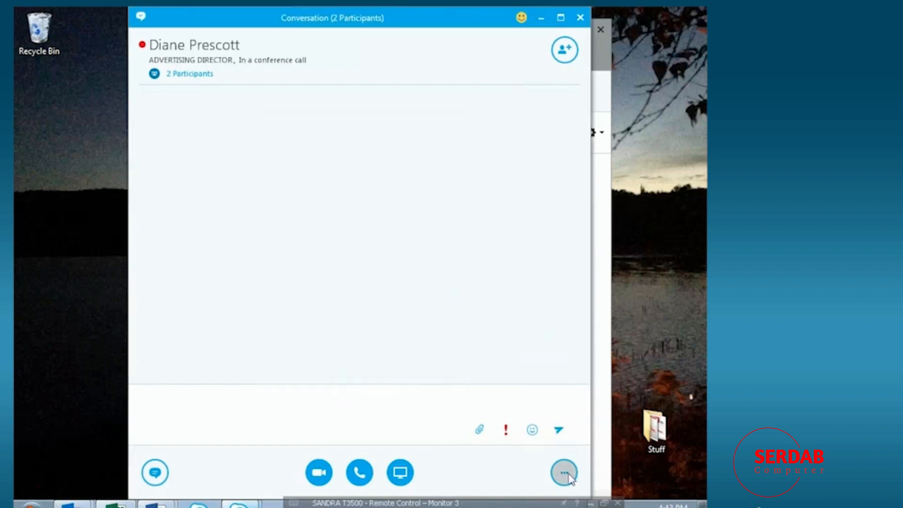
click(563, 472)
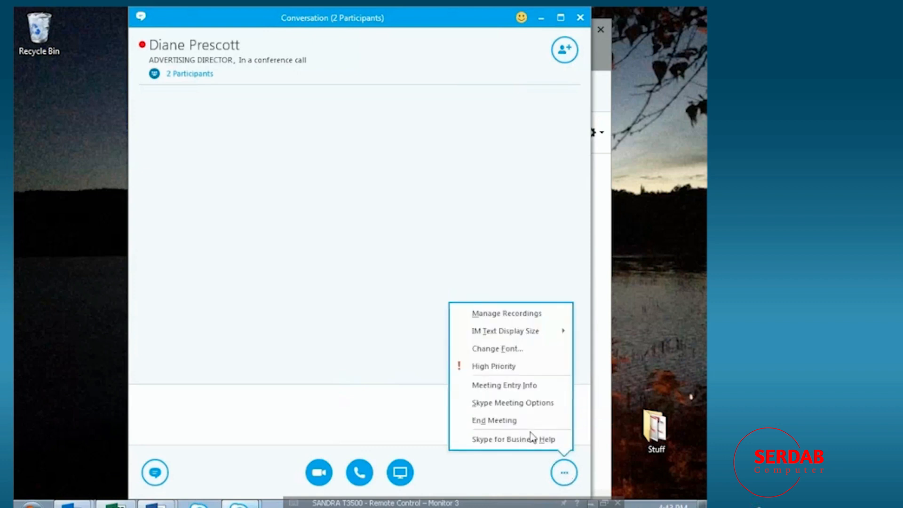
mouse_move(512, 402)
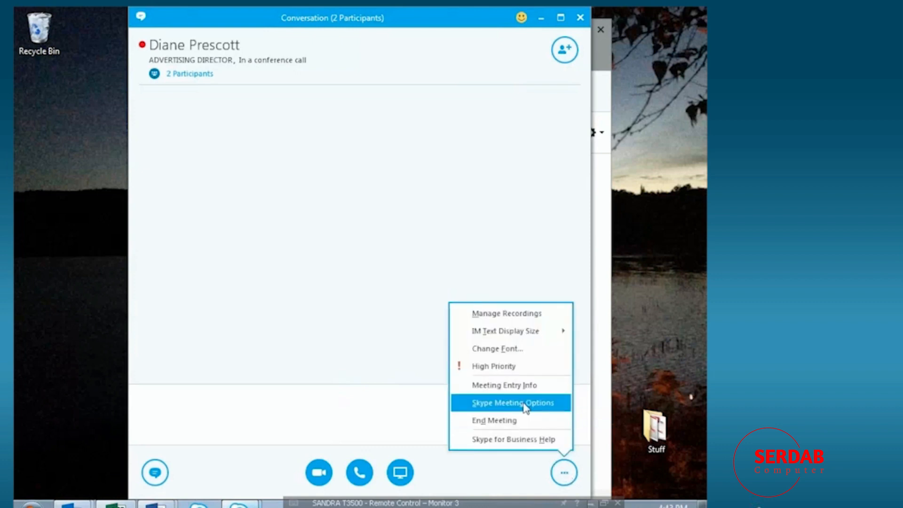
click(512, 402)
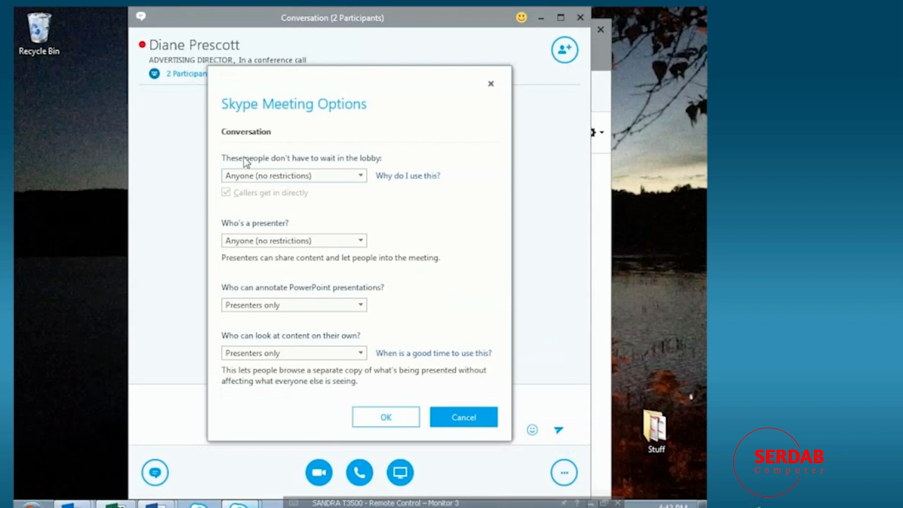
mouse_move(363, 179)
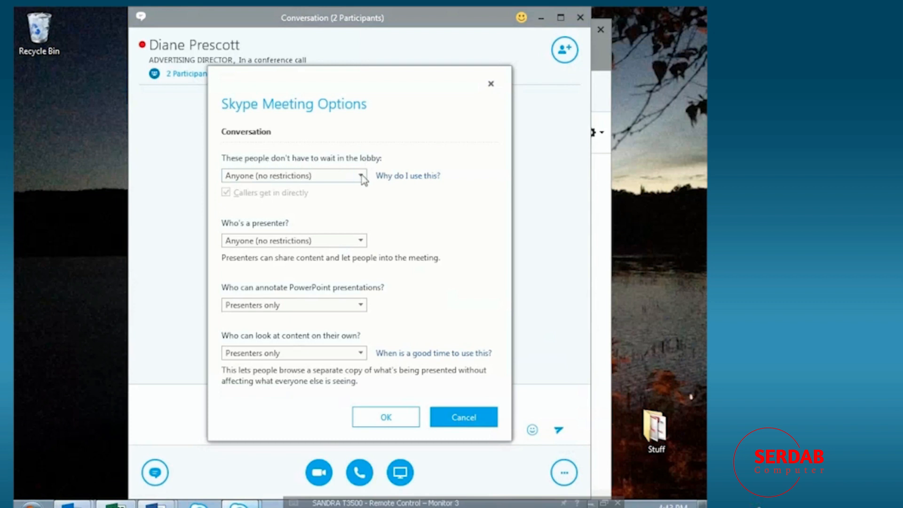
click(362, 176)
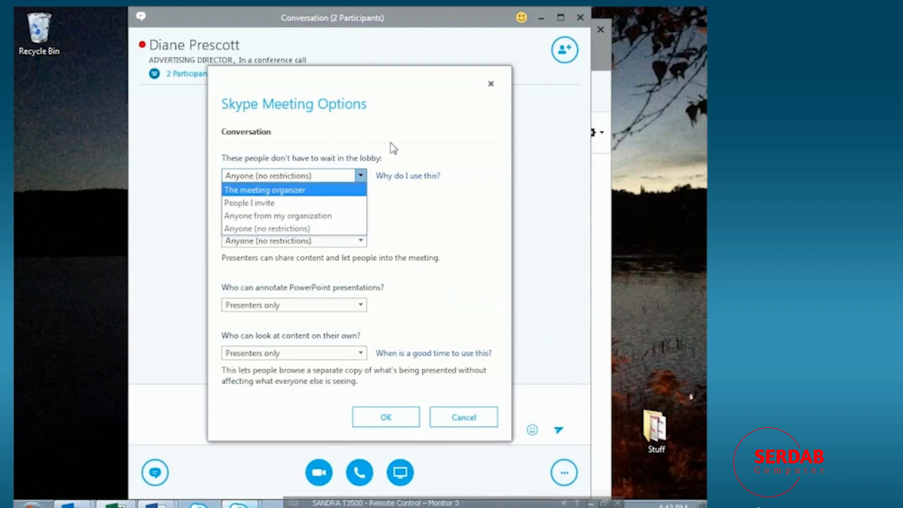
click(360, 241)
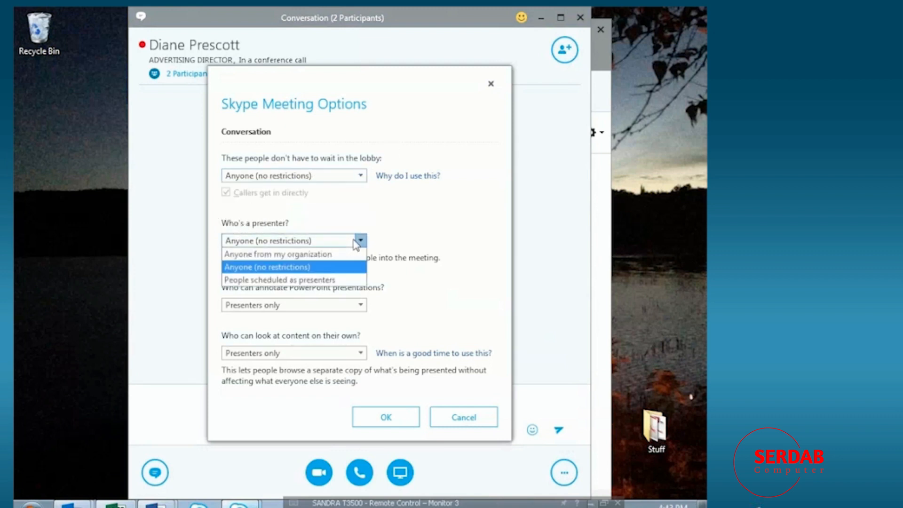
click(267, 266)
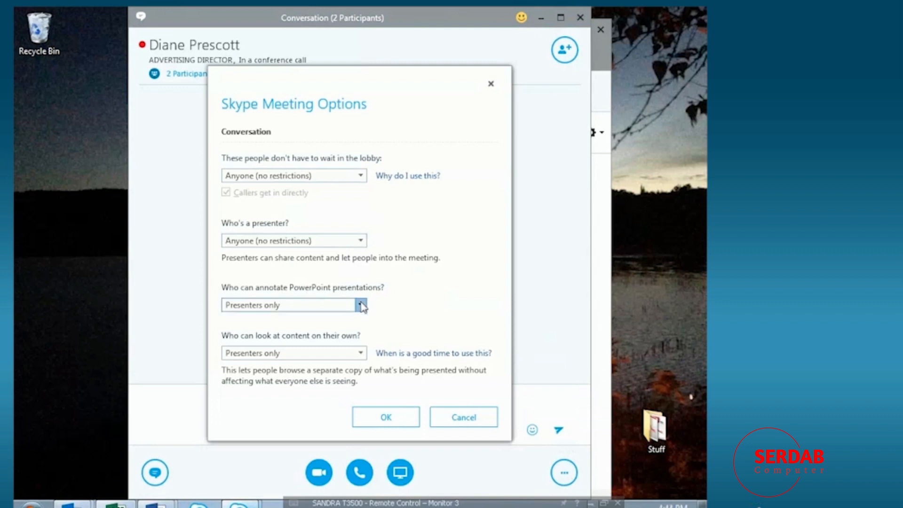
click(360, 305)
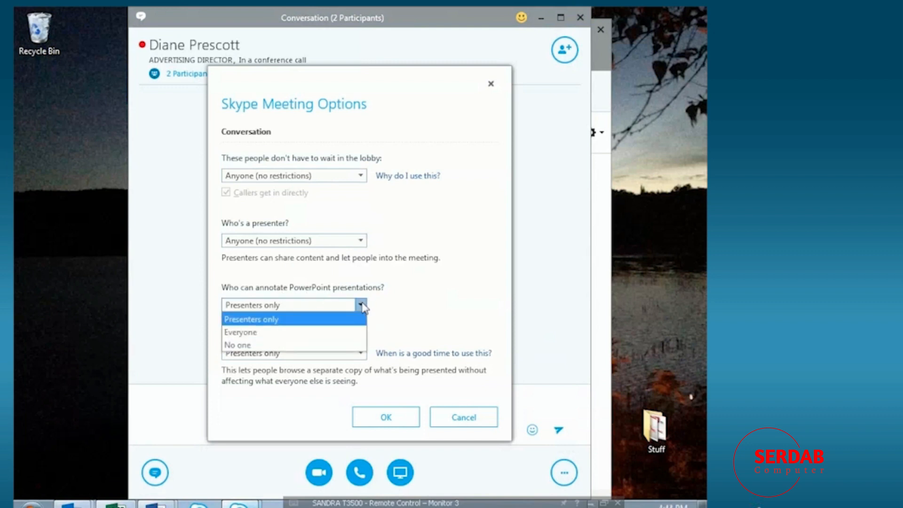
mouse_move(308, 331)
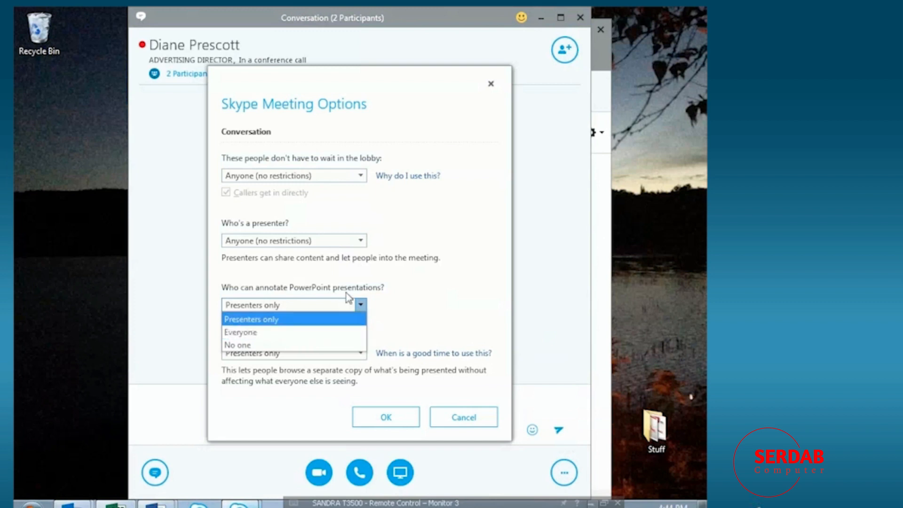
click(252, 319)
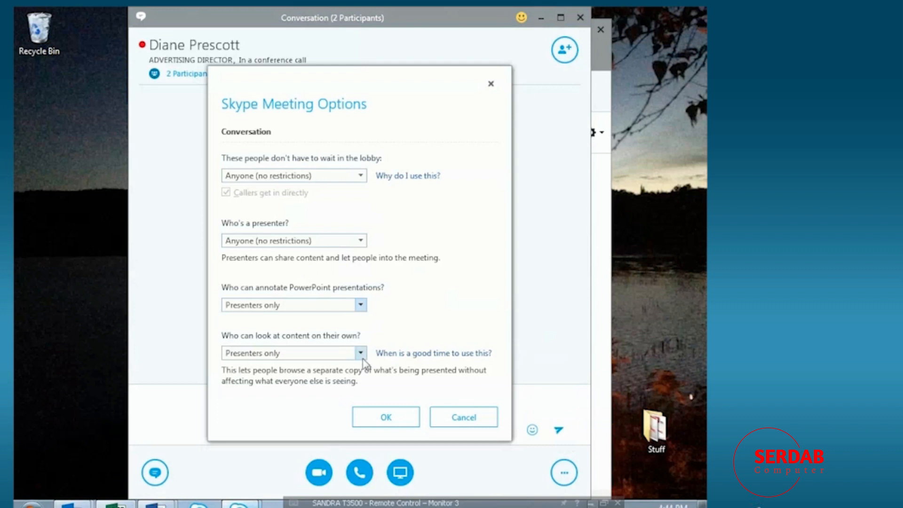
mouse_move(233, 343)
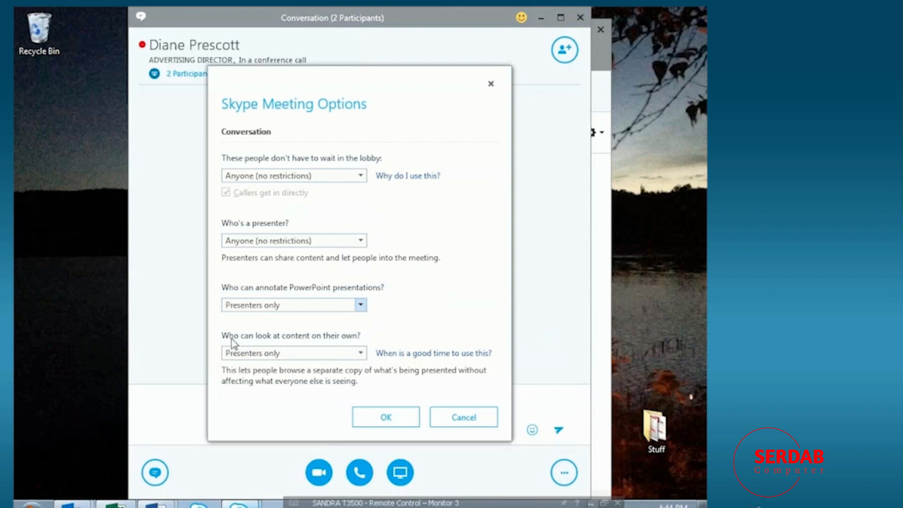
click(360, 353)
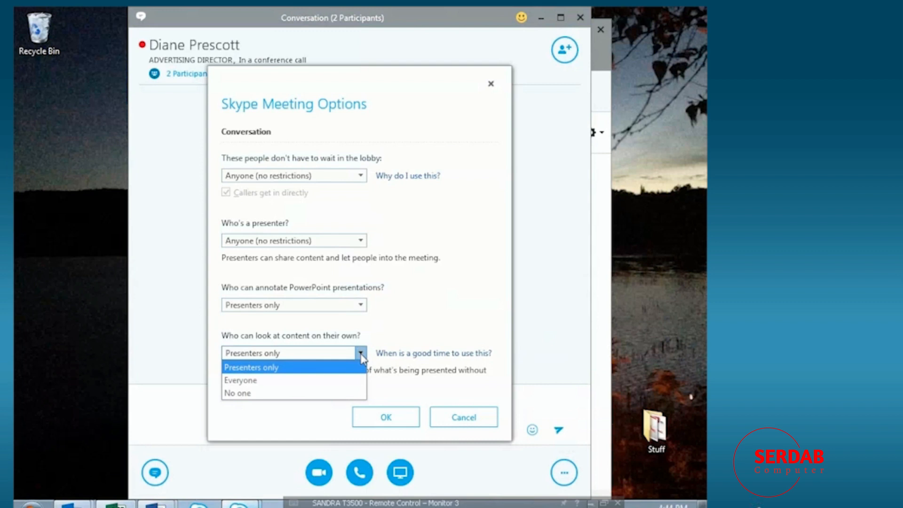
mouse_move(296, 111)
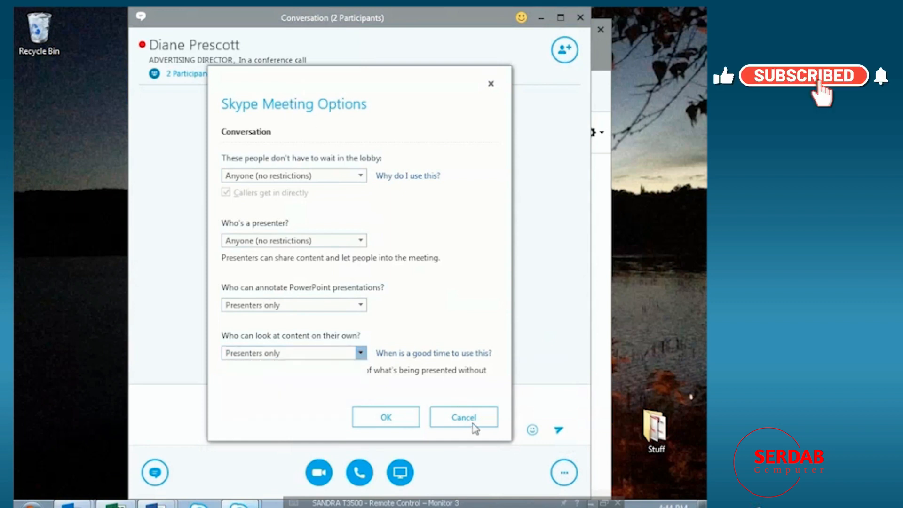
click(463, 417)
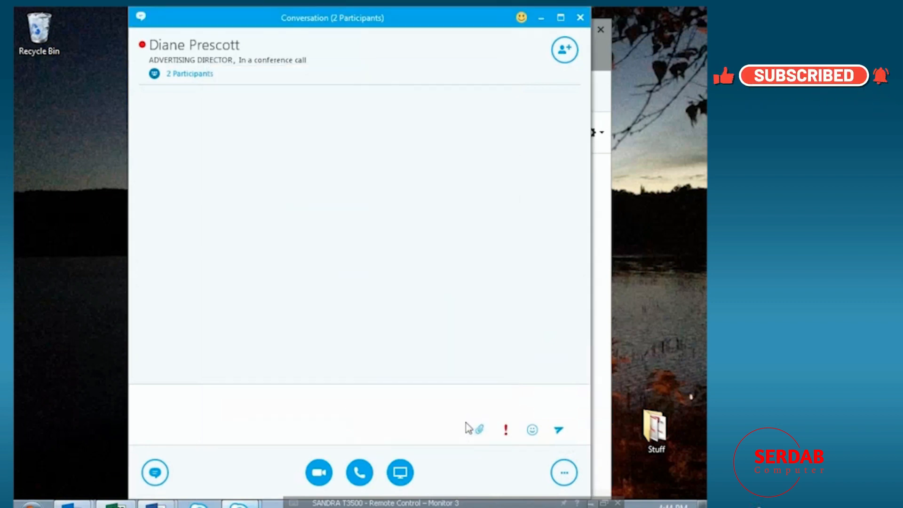